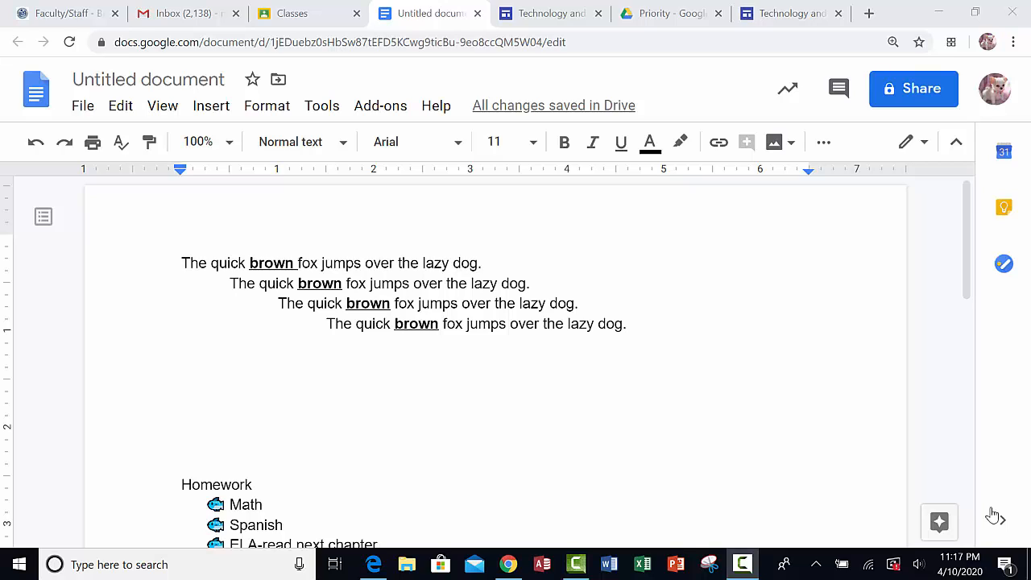
pyautogui.moveTo(659, 186)
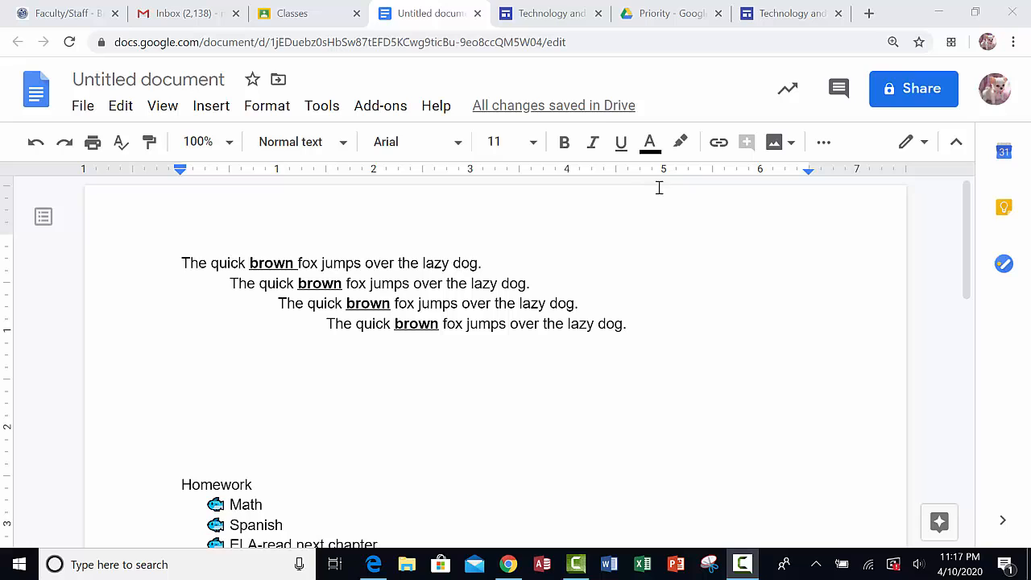
pyautogui.moveTo(551, 13)
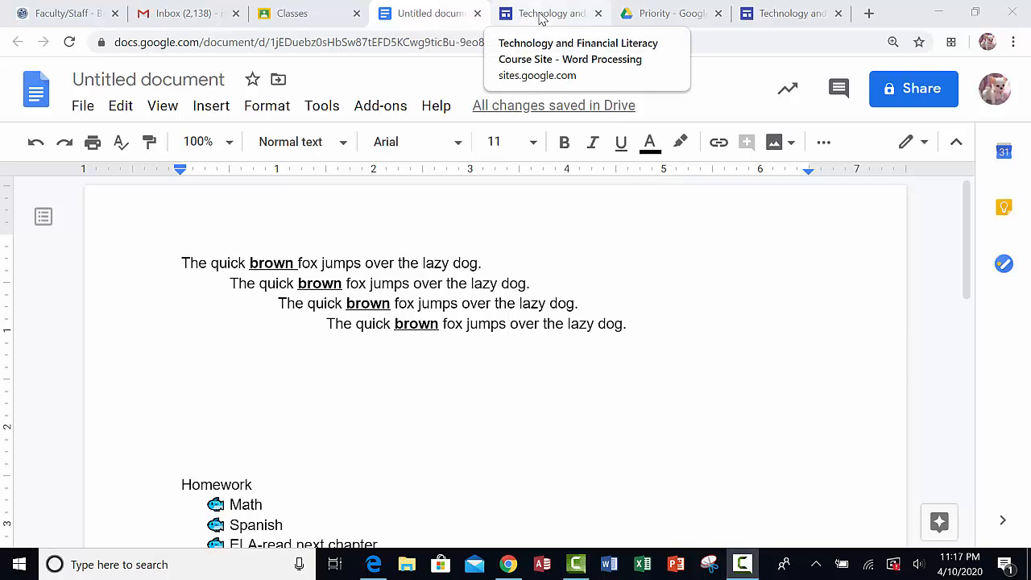
# Review the course site's sample document with the cloud above the fox sentences
pyautogui.click(550, 13)
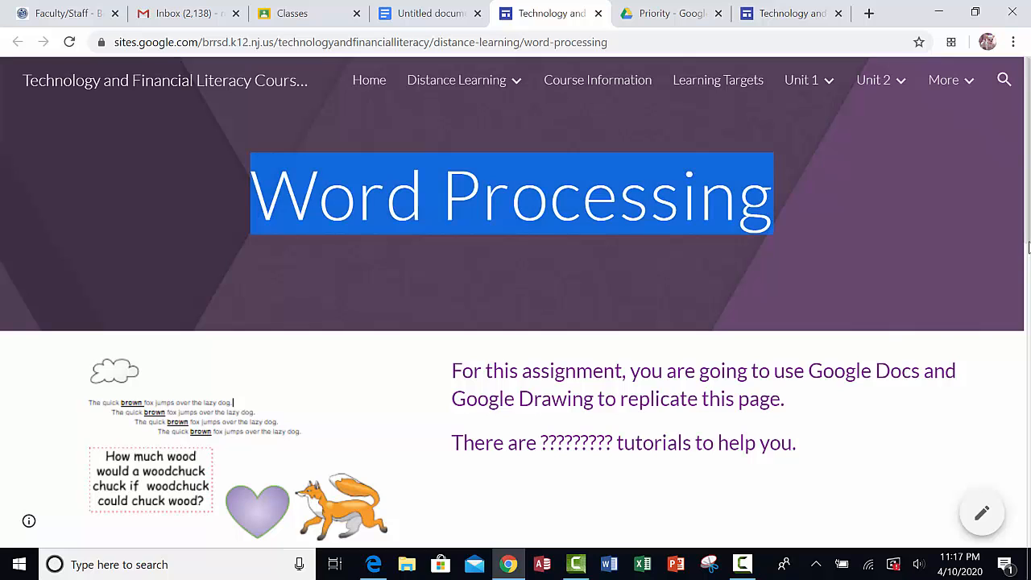
pyautogui.scroll(-3)
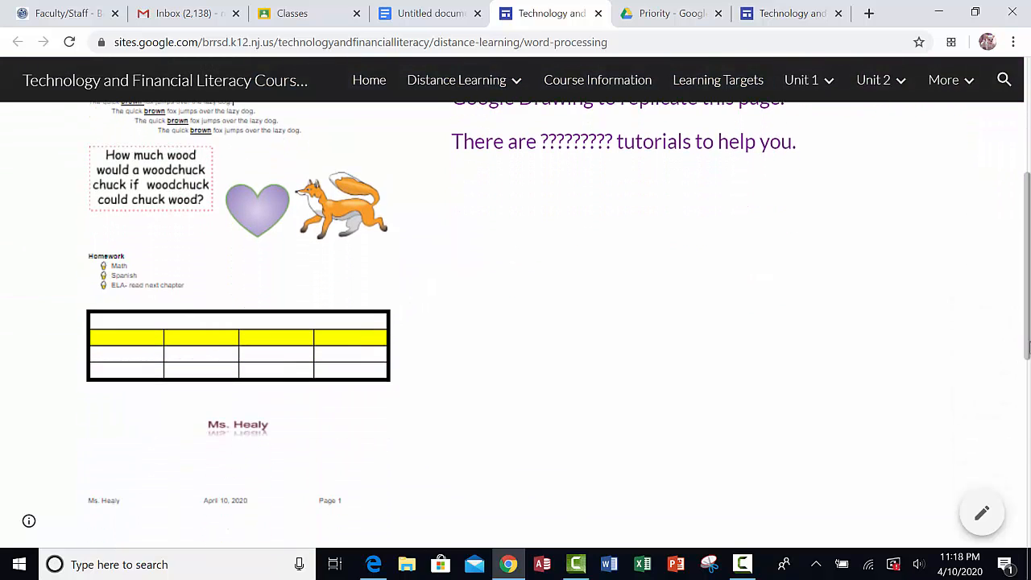
pyautogui.moveTo(314, 435)
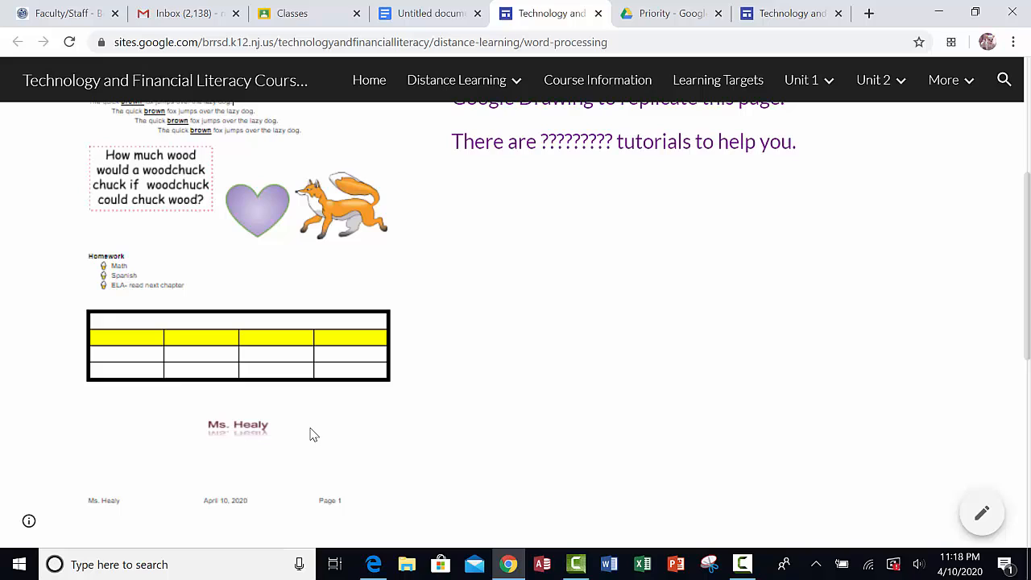
pyautogui.moveTo(212, 454)
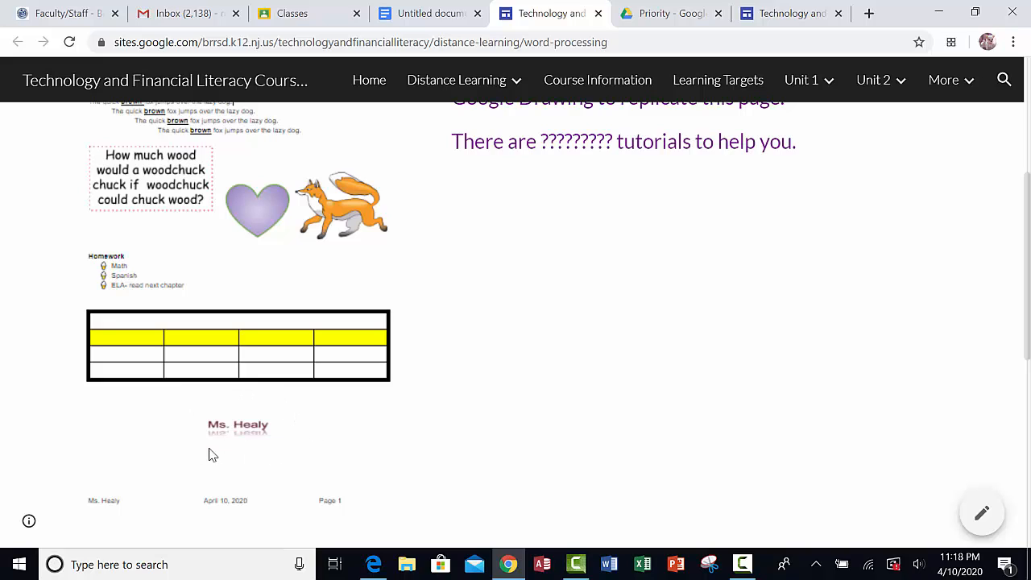
pyautogui.moveTo(306, 438)
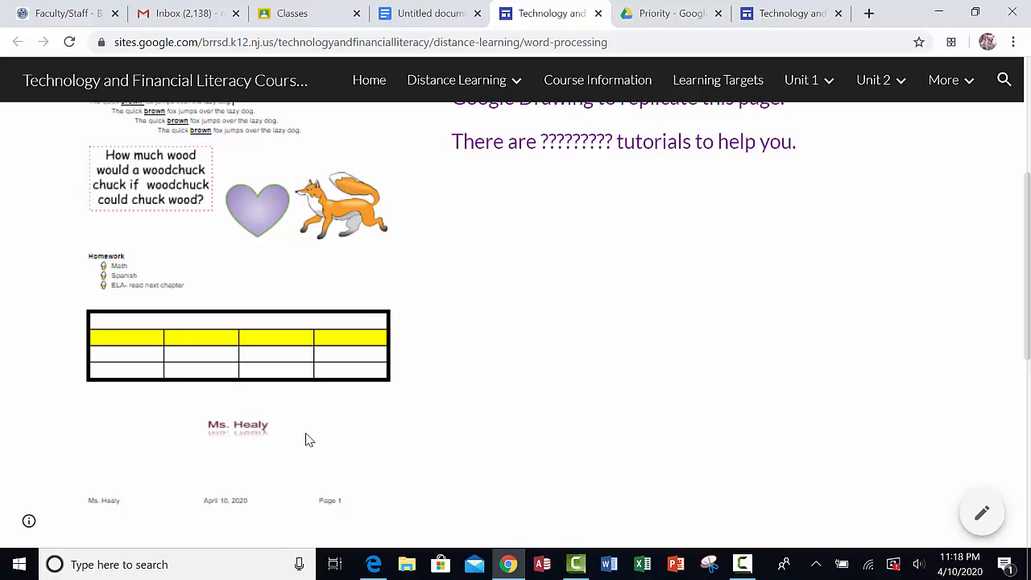
pyautogui.moveTo(226, 514)
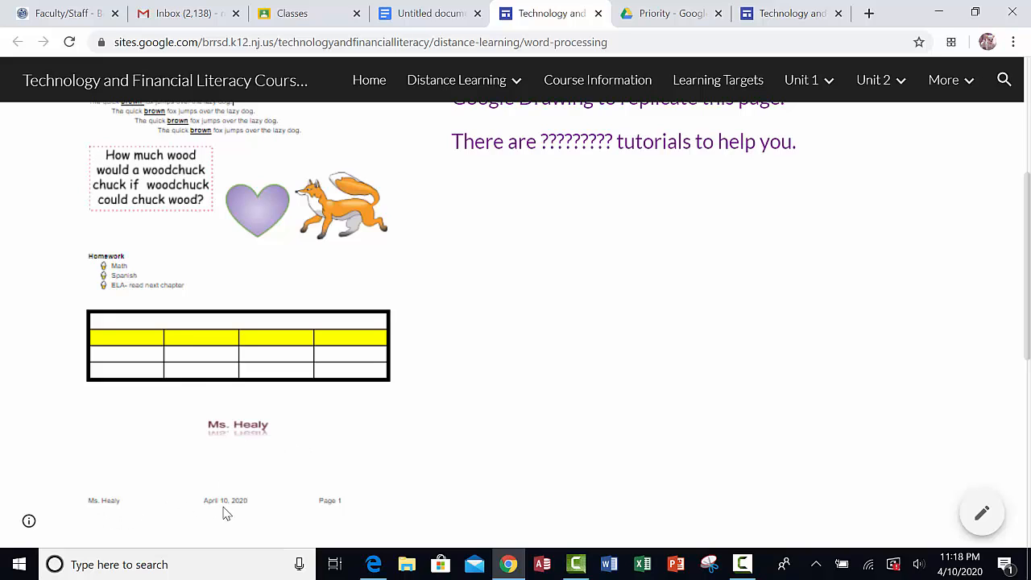
pyautogui.moveTo(248, 512)
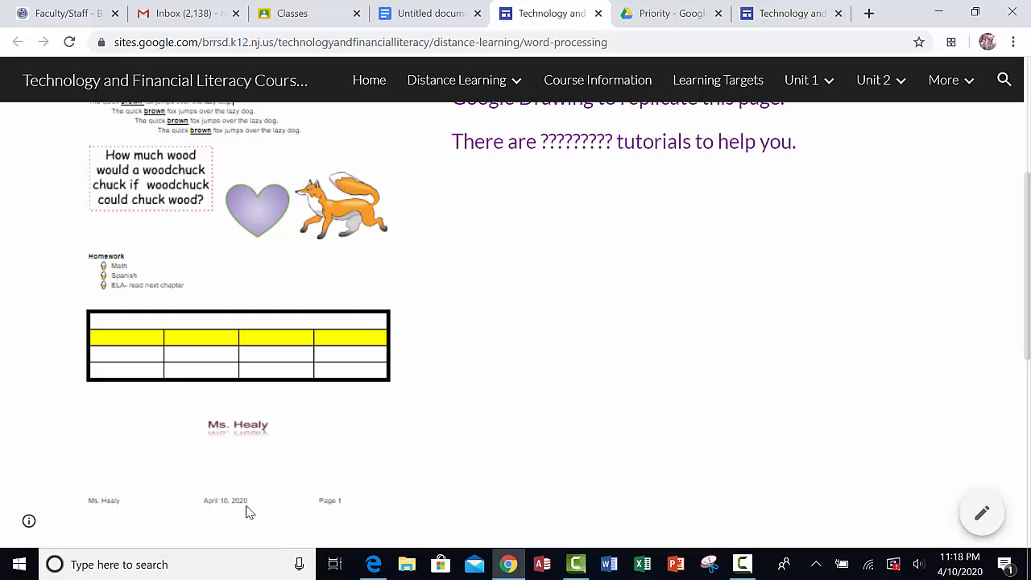
pyautogui.moveTo(1012, 409)
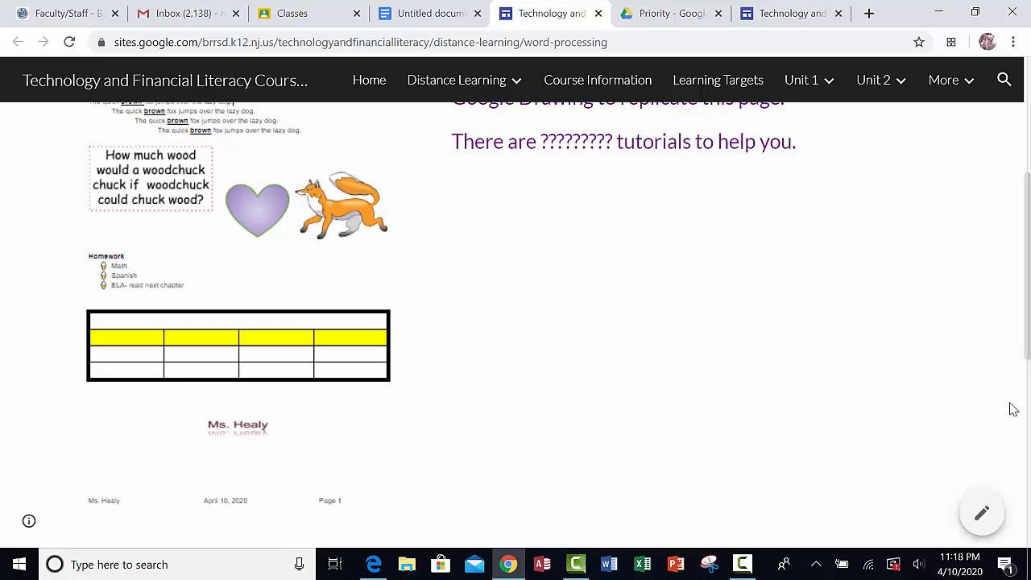
pyautogui.scroll(3)
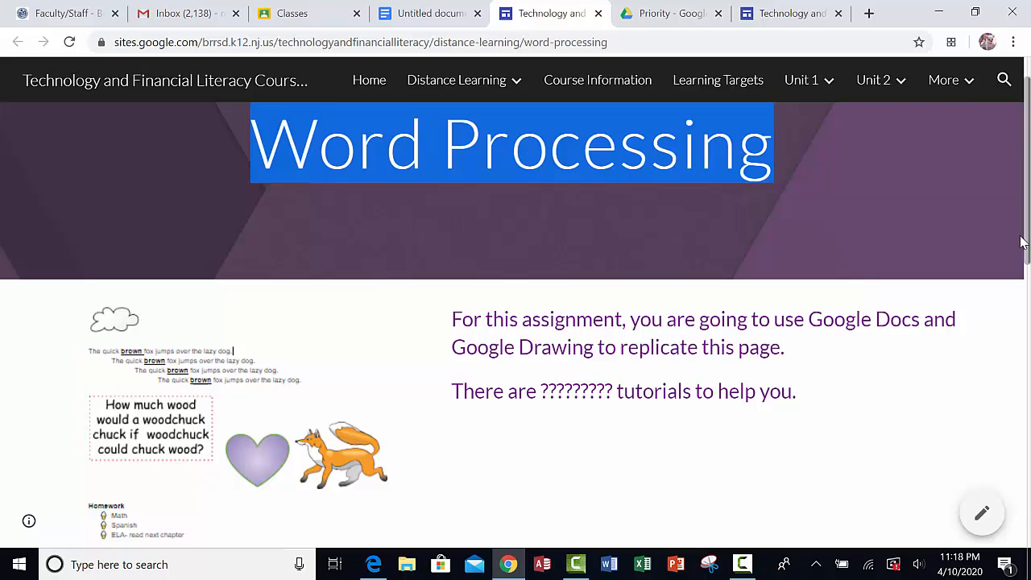
pyautogui.scroll(-3)
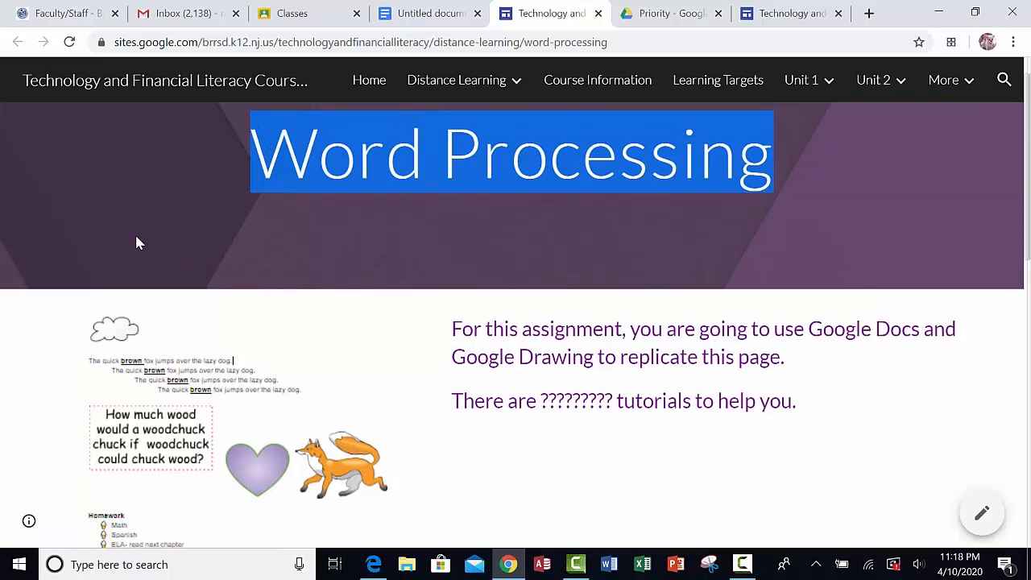
pyautogui.moveTo(429, 13)
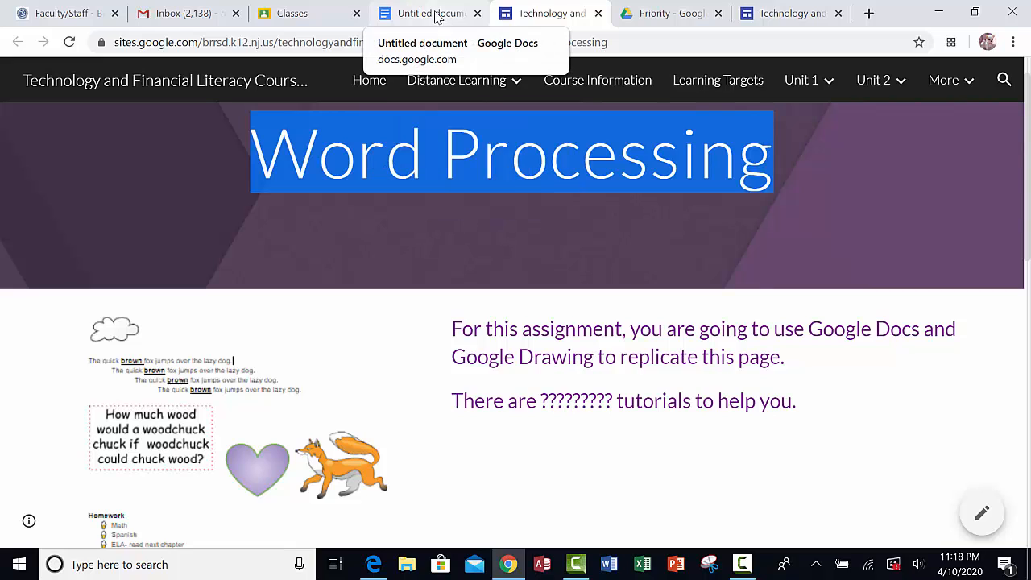
# Add a header to the untitled document via Insert > Headers & footers
pyautogui.click(427, 13)
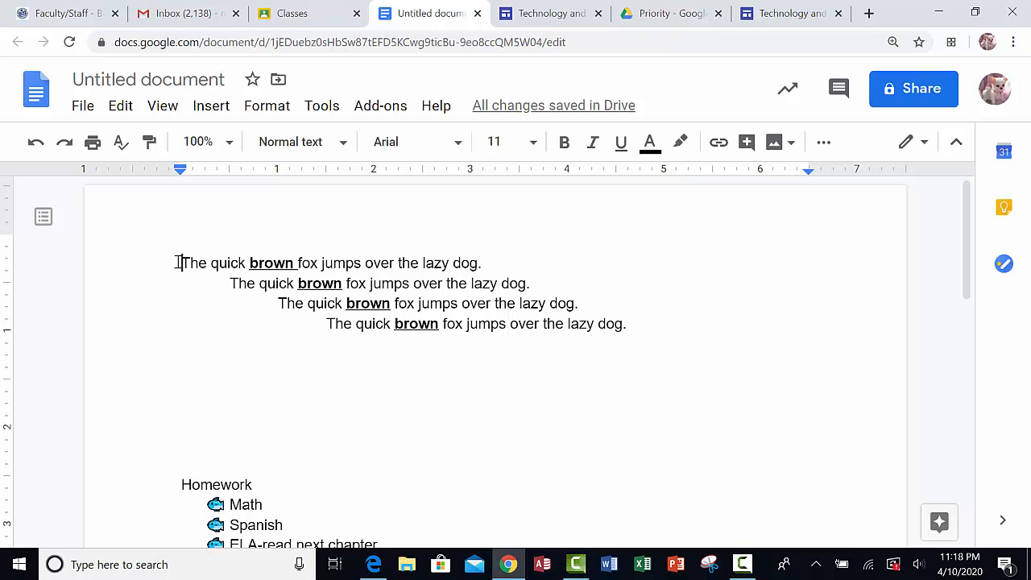
pyautogui.moveTo(209, 106)
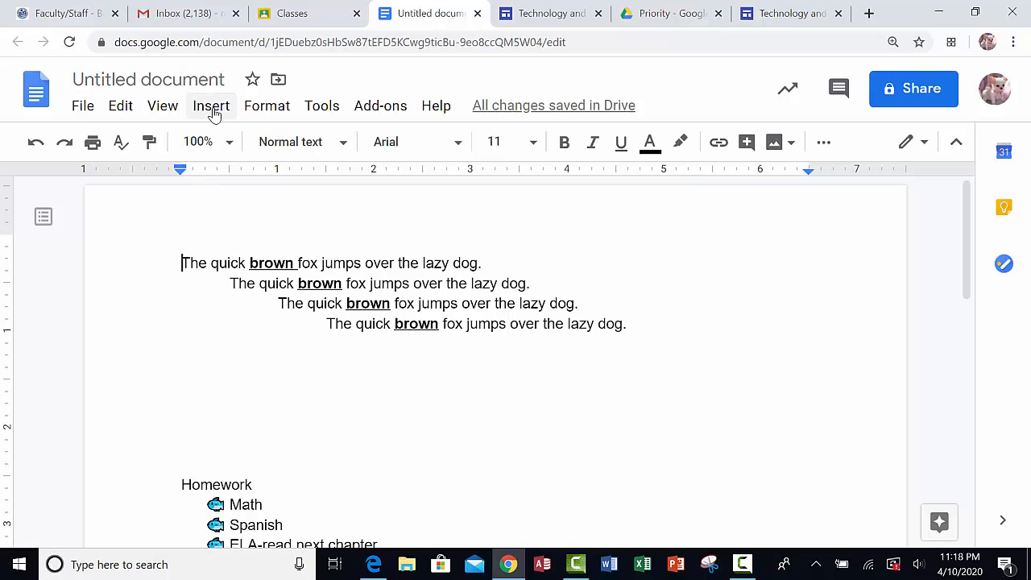
pyautogui.click(211, 106)
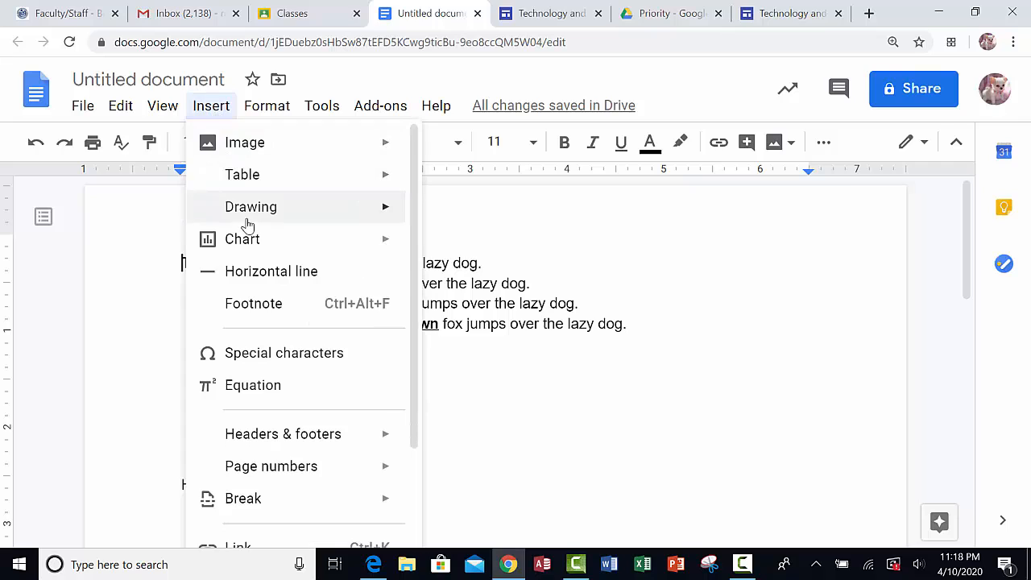
pyautogui.moveTo(283, 433)
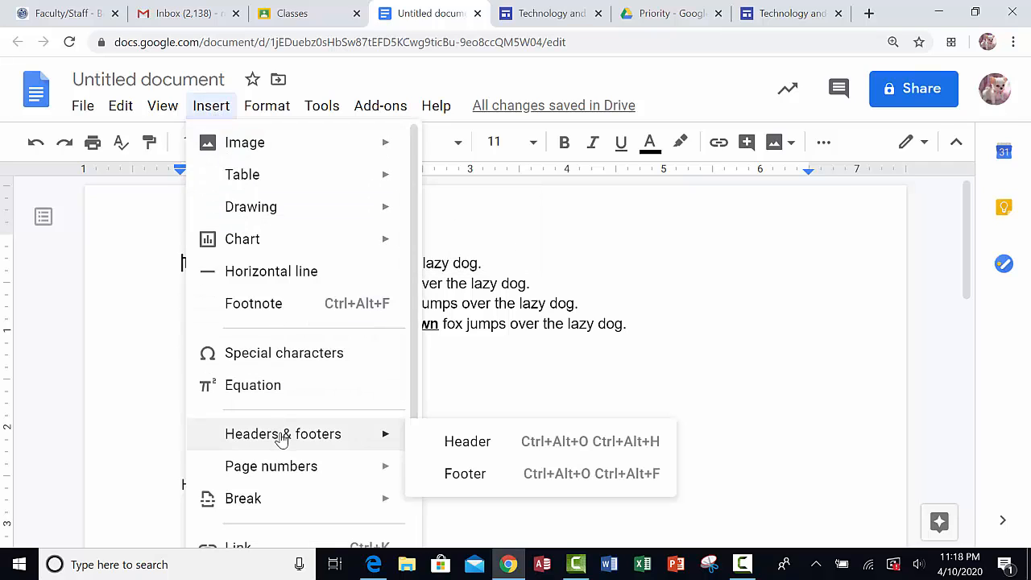
pyautogui.moveTo(467, 442)
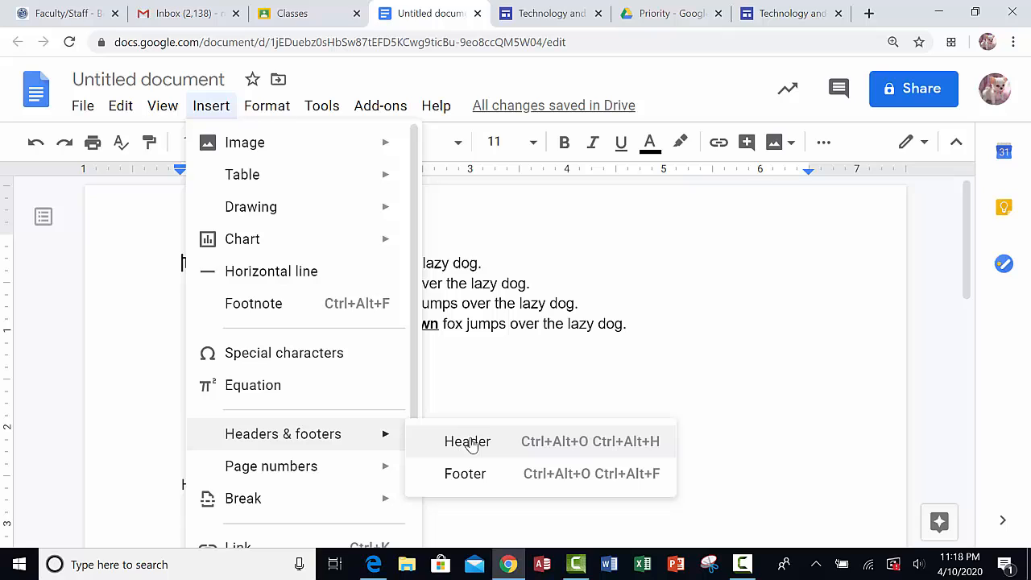
pyautogui.click(467, 441)
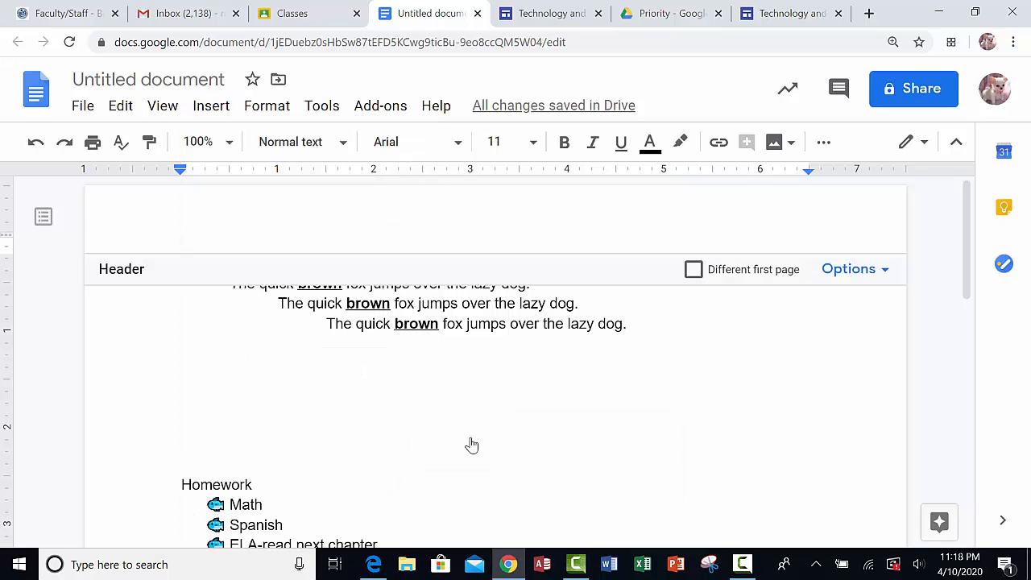
pyautogui.moveTo(367, 282)
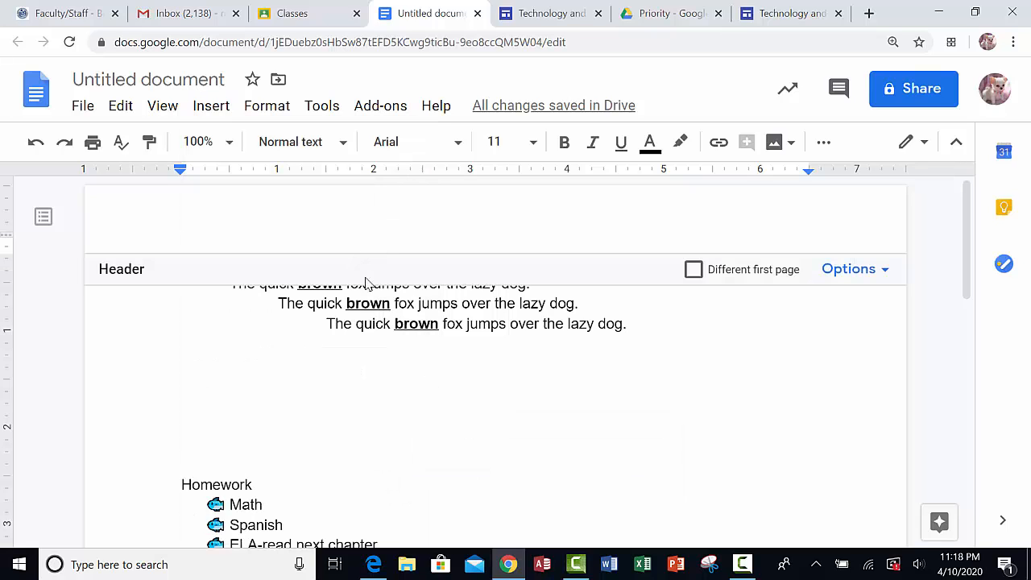
pyautogui.moveTo(296, 279)
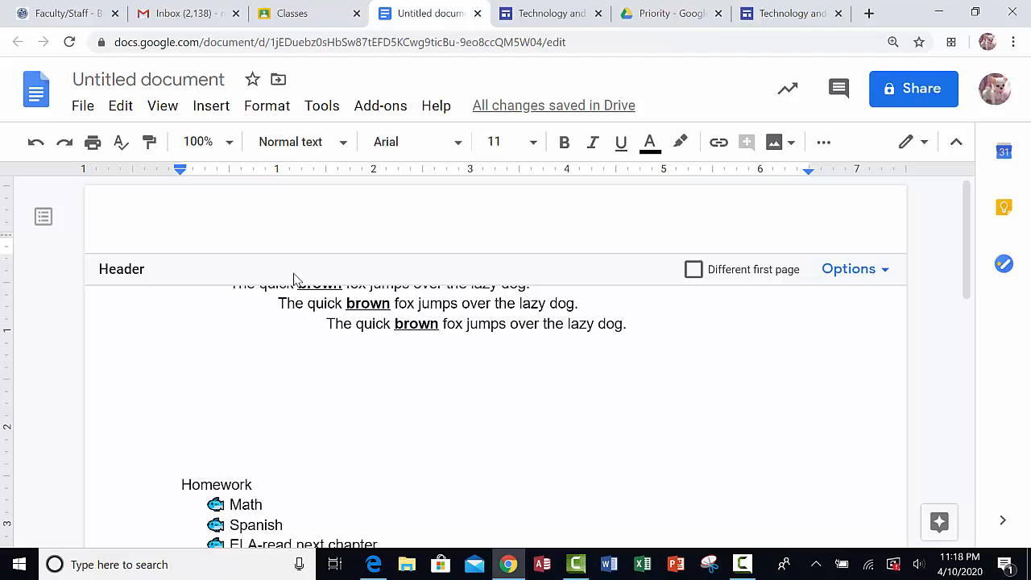
pyautogui.moveTo(272, 237)
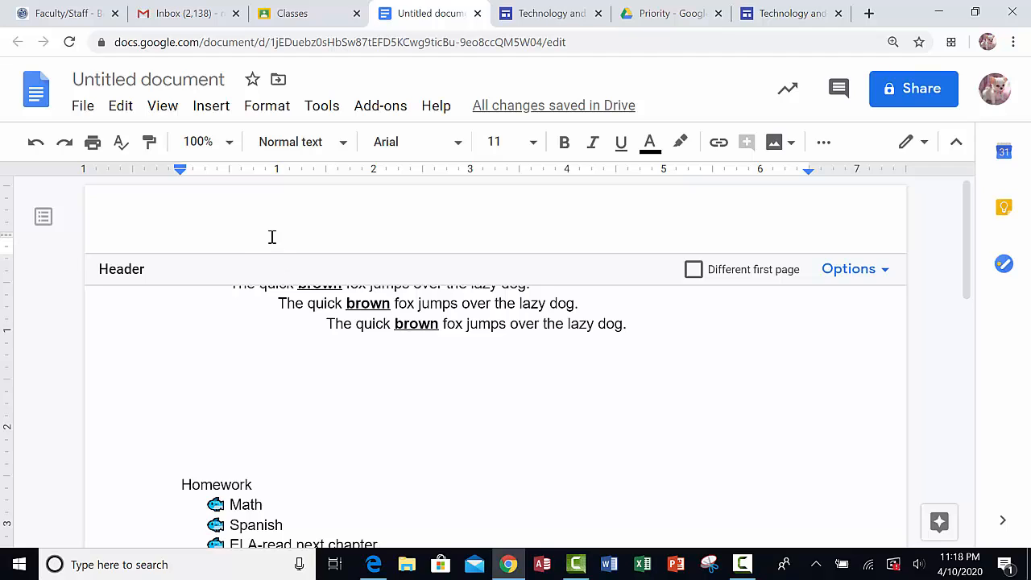
pyautogui.moveTo(211, 106)
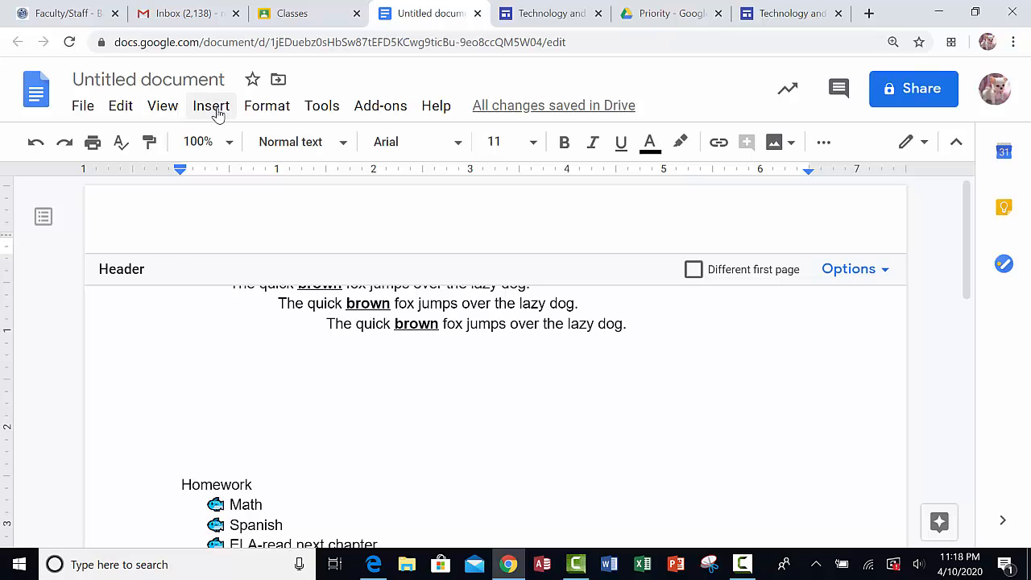
# Start a web image search from Insert > Image to find a header picture
pyautogui.click(211, 106)
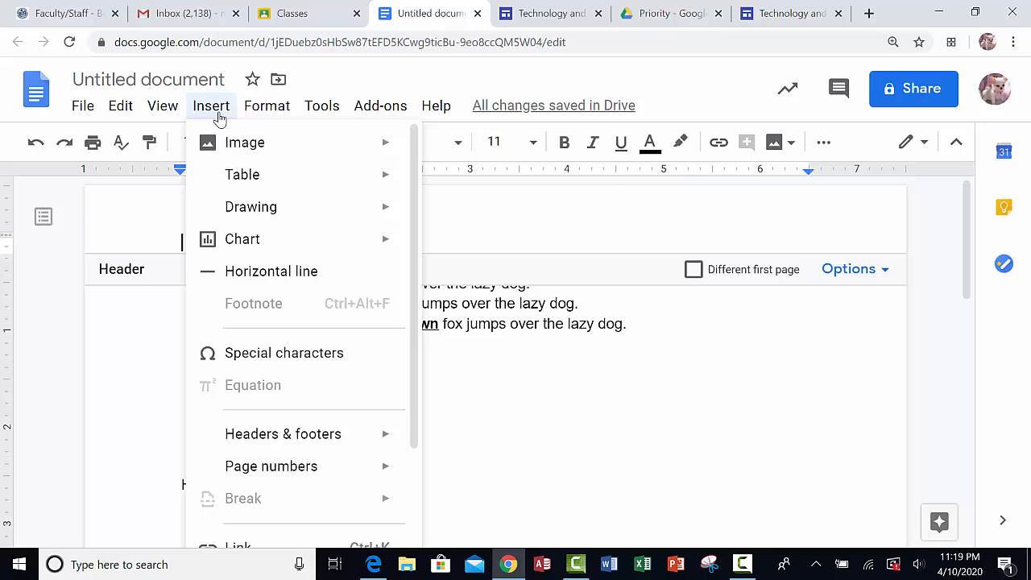
pyautogui.click(245, 141)
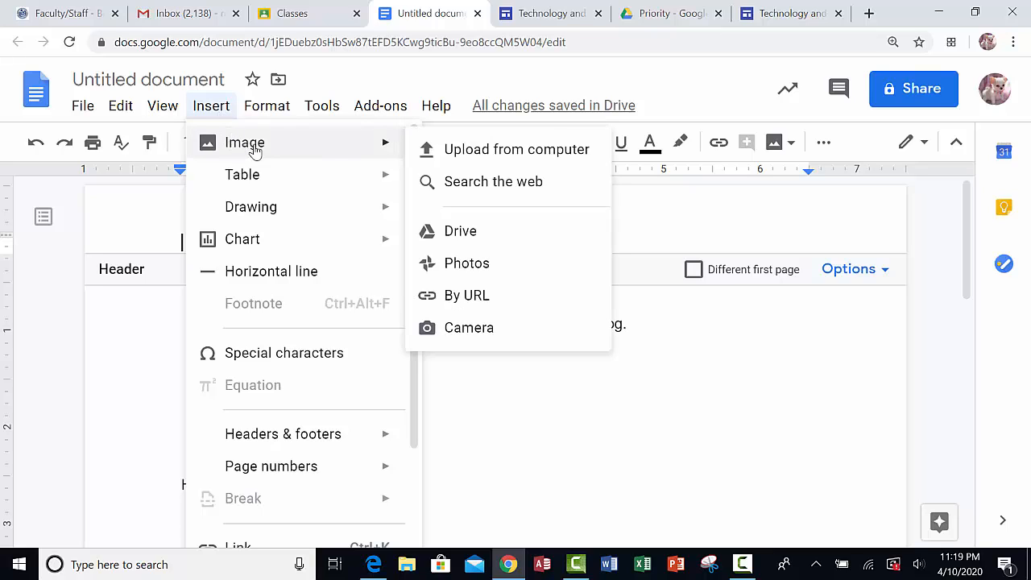
pyautogui.moveTo(505, 171)
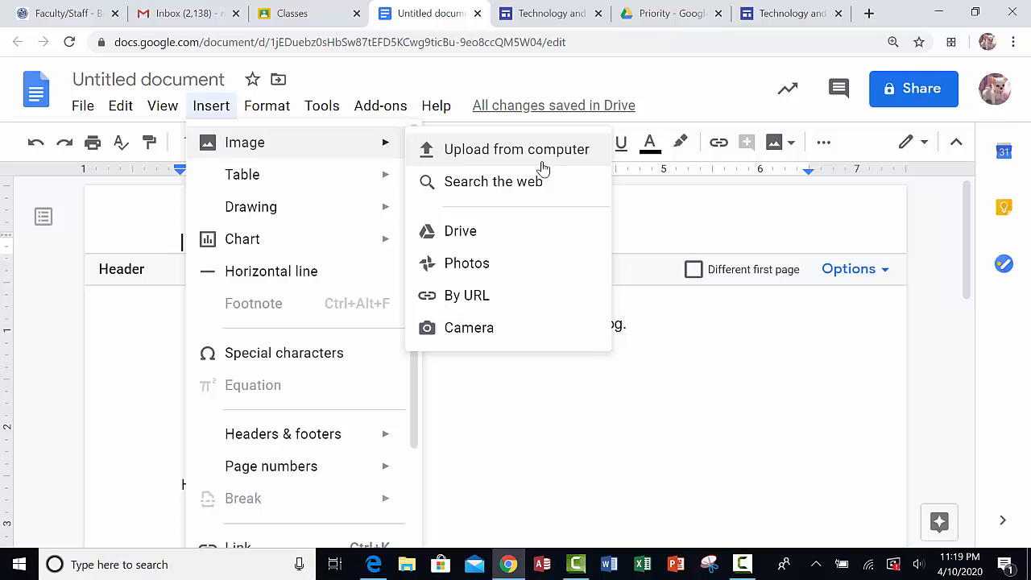
pyautogui.moveTo(493, 180)
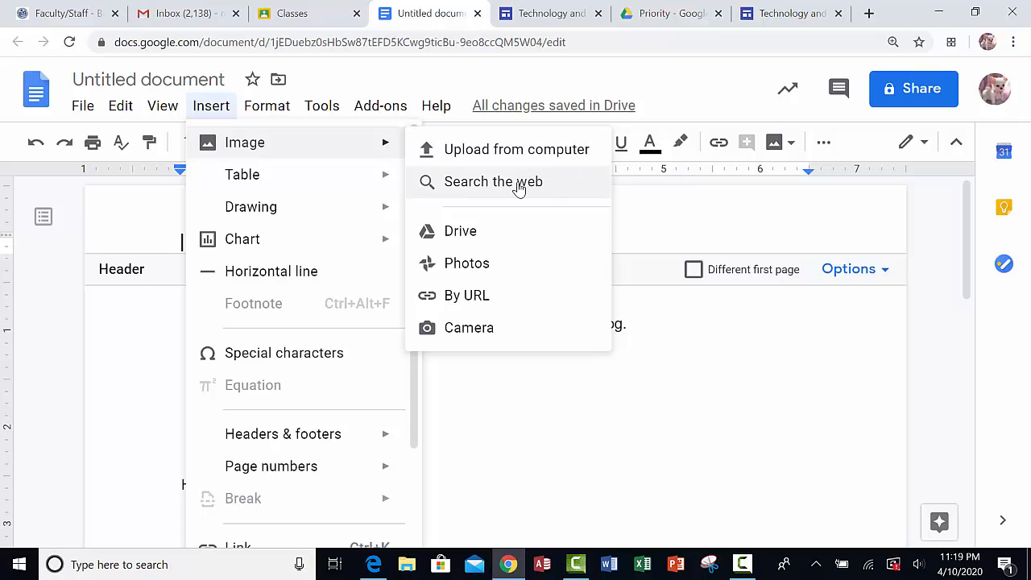
pyautogui.click(493, 180)
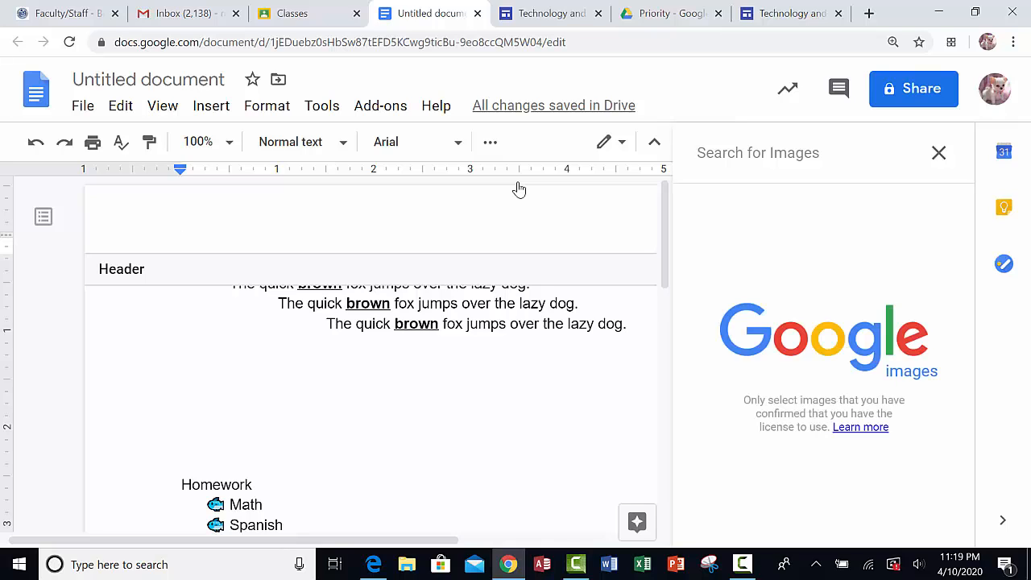
# Search the web panel for 'cloud clipart' and browse the results
pyautogui.write('cloud')
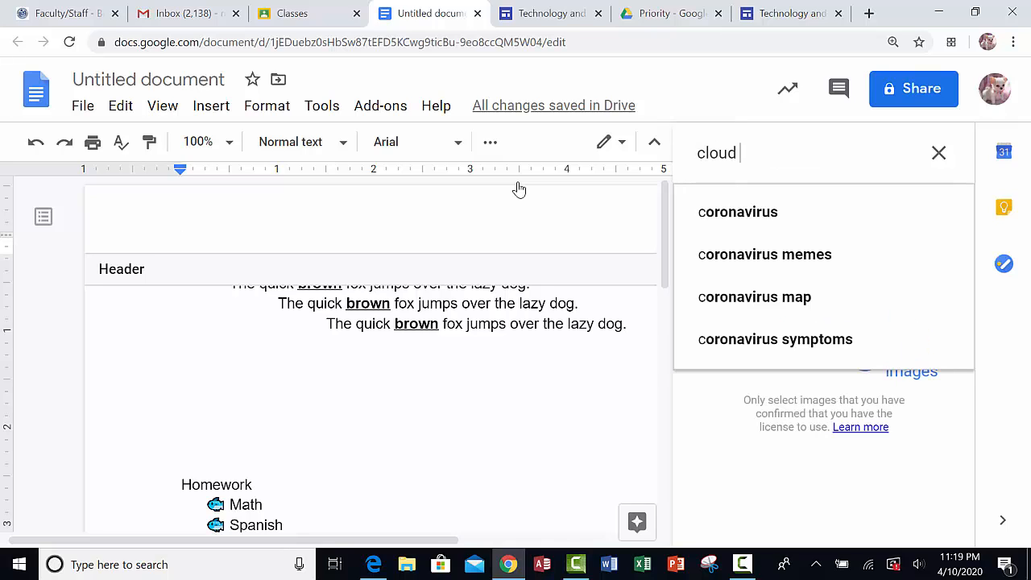
pyautogui.write('clipart')
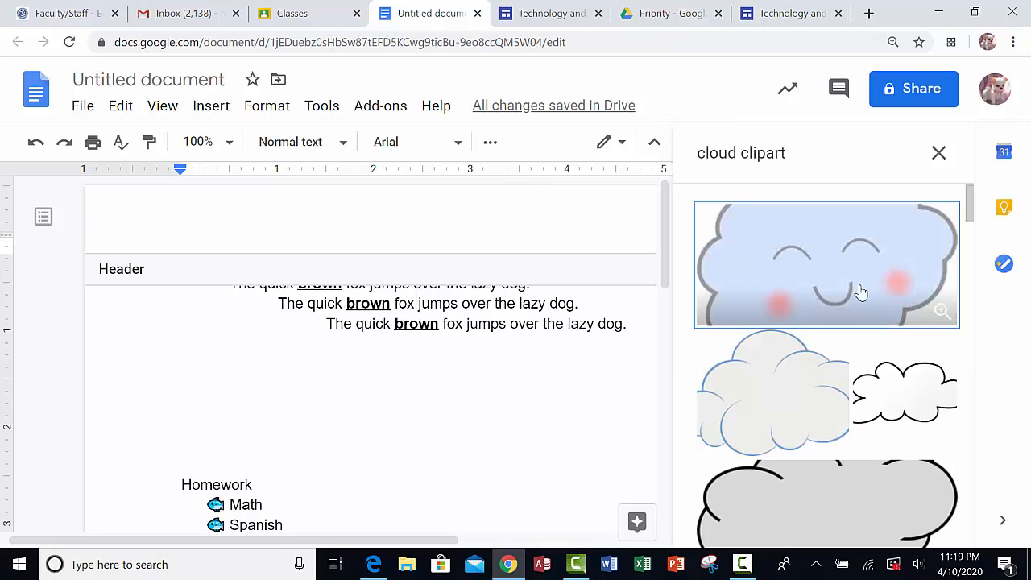
pyautogui.scroll(-3)
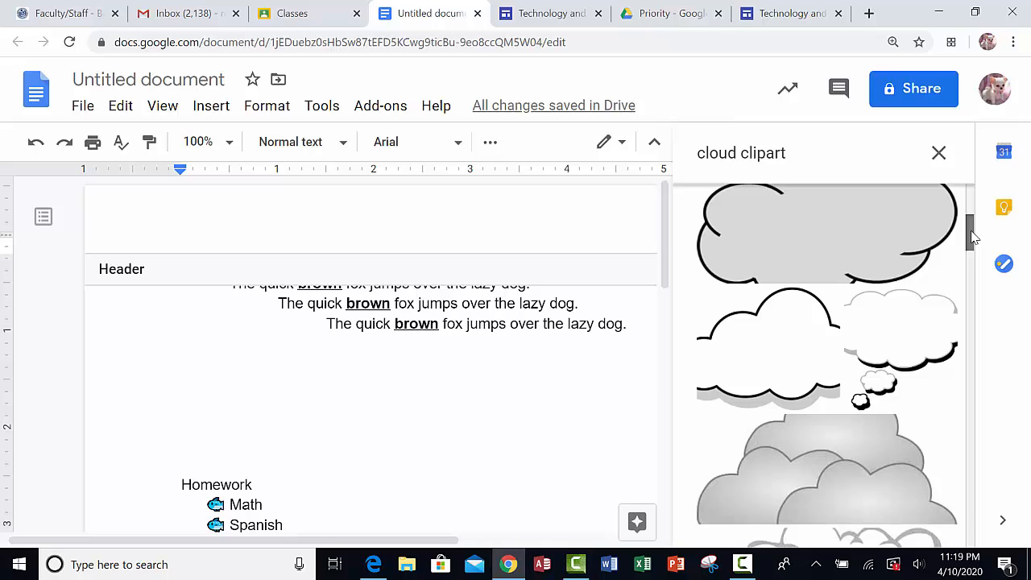
pyautogui.scroll(-3)
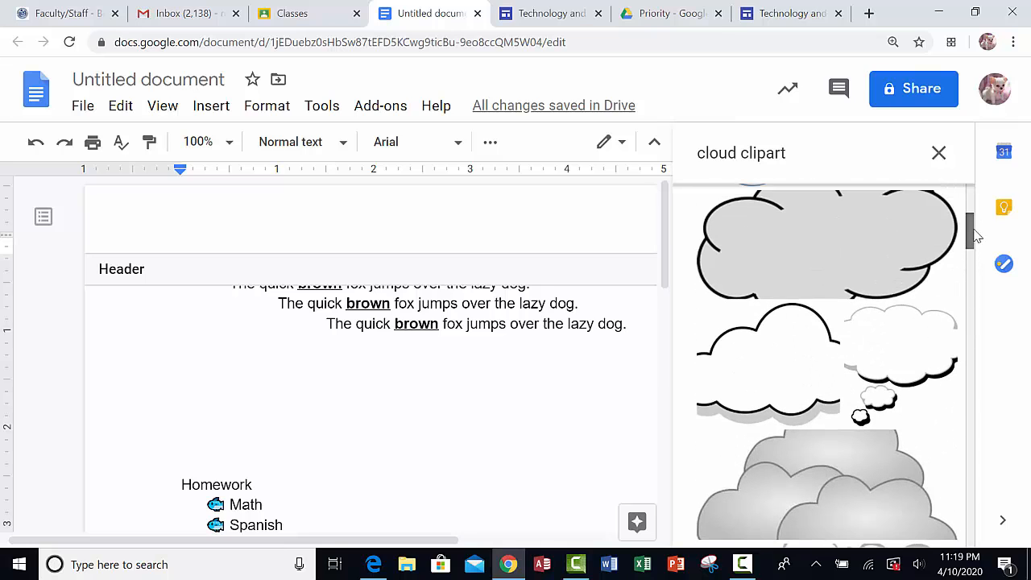
pyautogui.scroll(3)
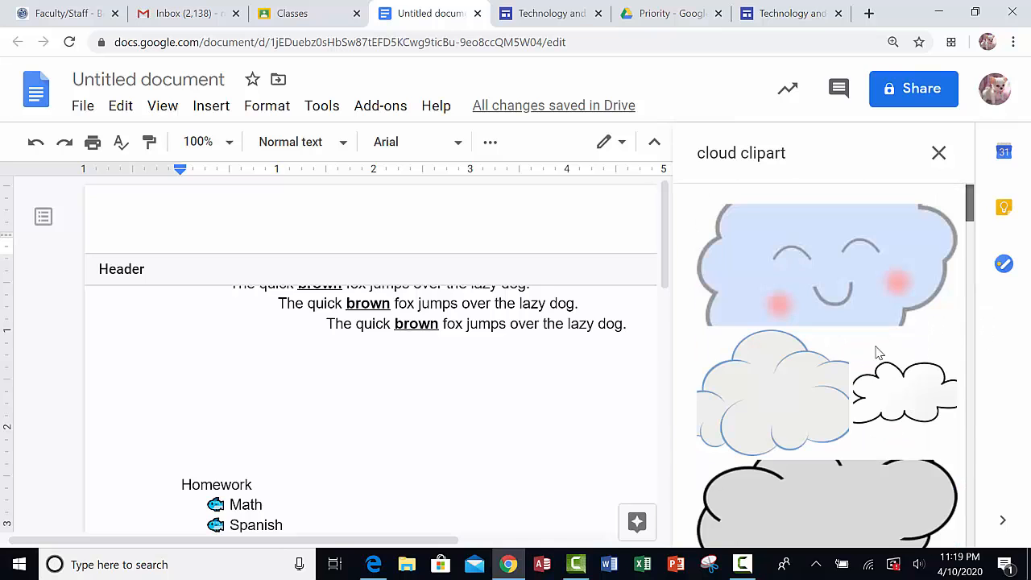
pyautogui.scroll(-3)
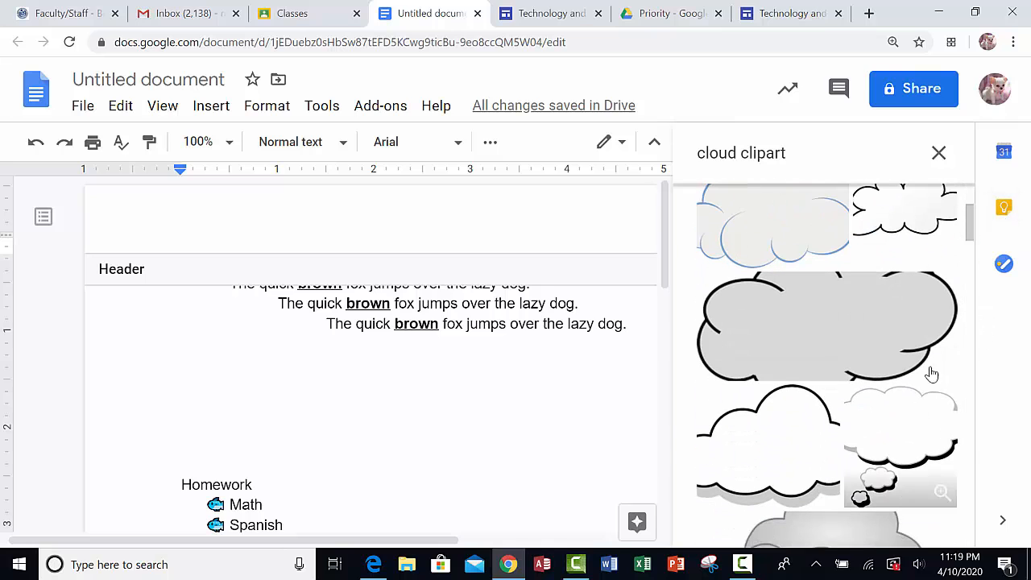
pyautogui.scroll(-3)
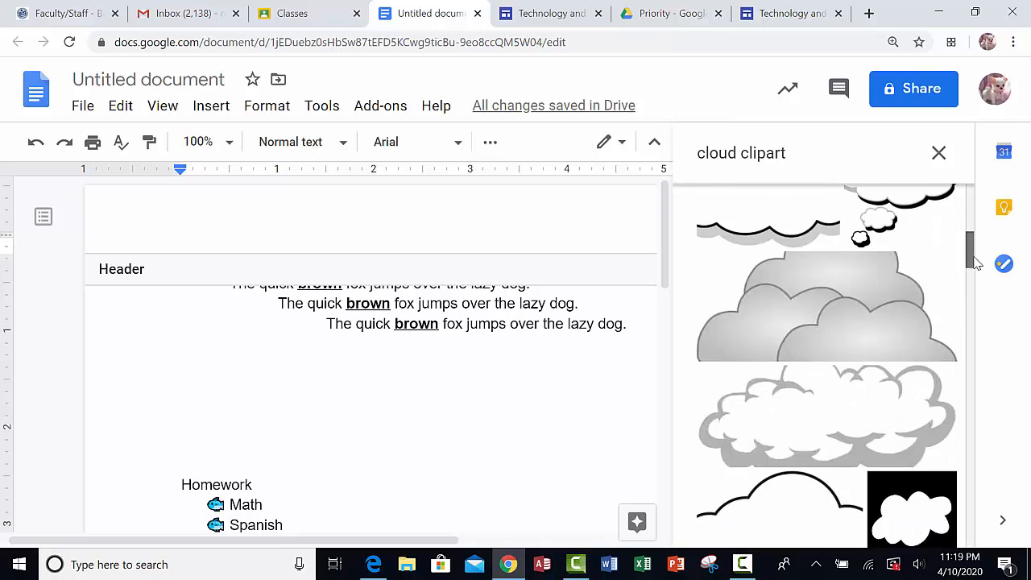
pyautogui.scroll(-3)
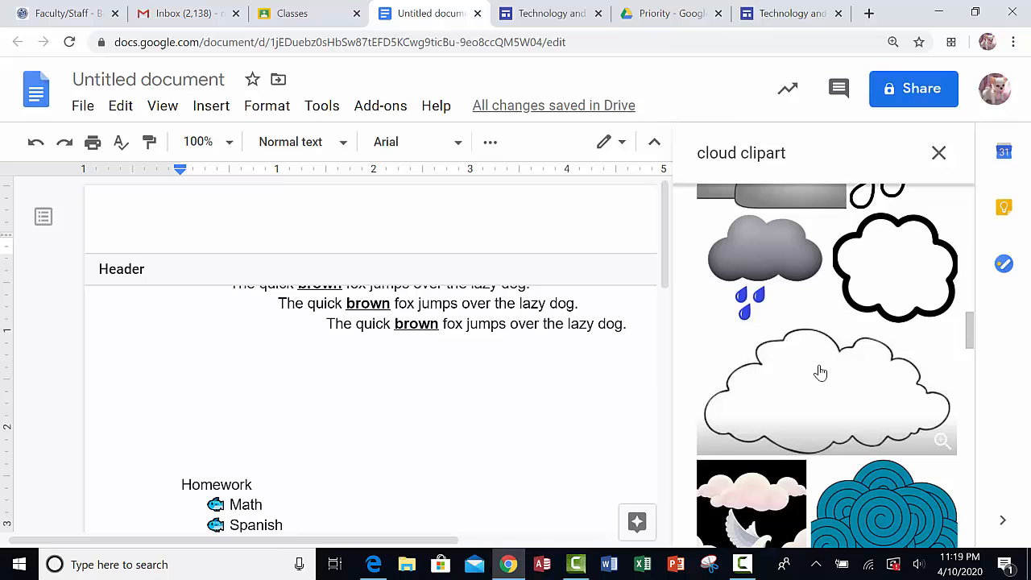
# Insert the plain white outlined cloud picture into the header
pyautogui.click(820, 372)
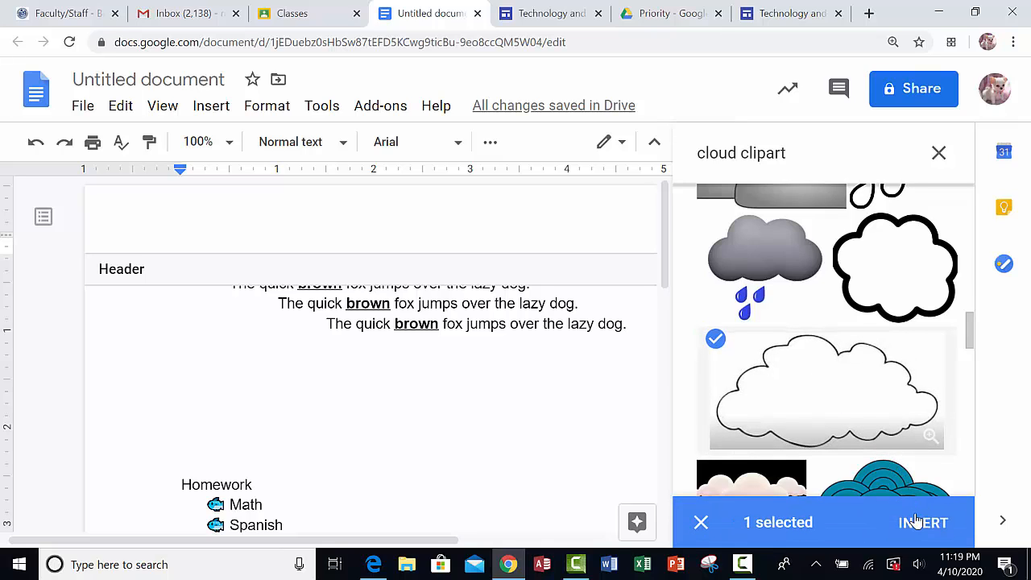
pyautogui.click(921, 522)
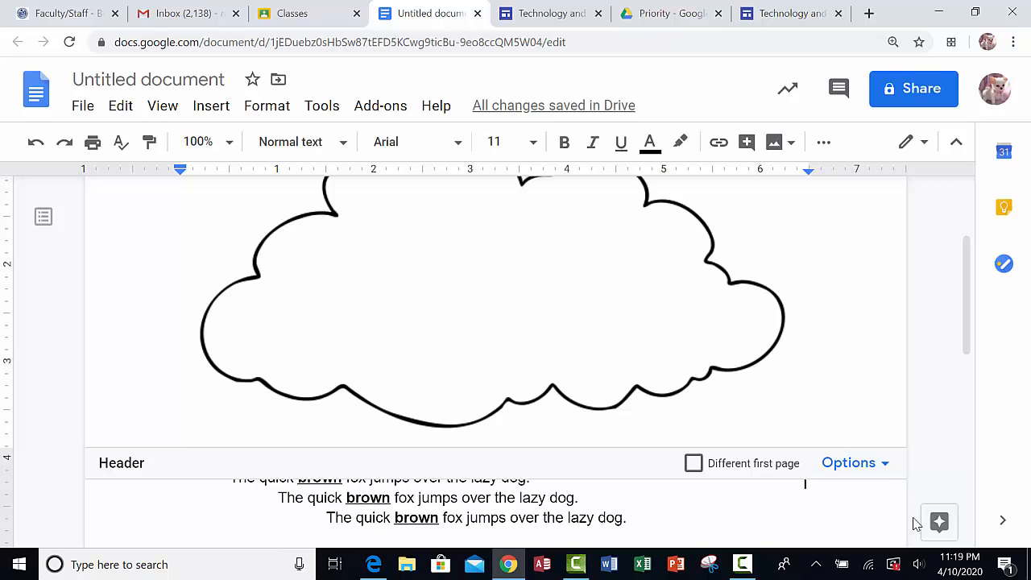
pyautogui.moveTo(738, 335)
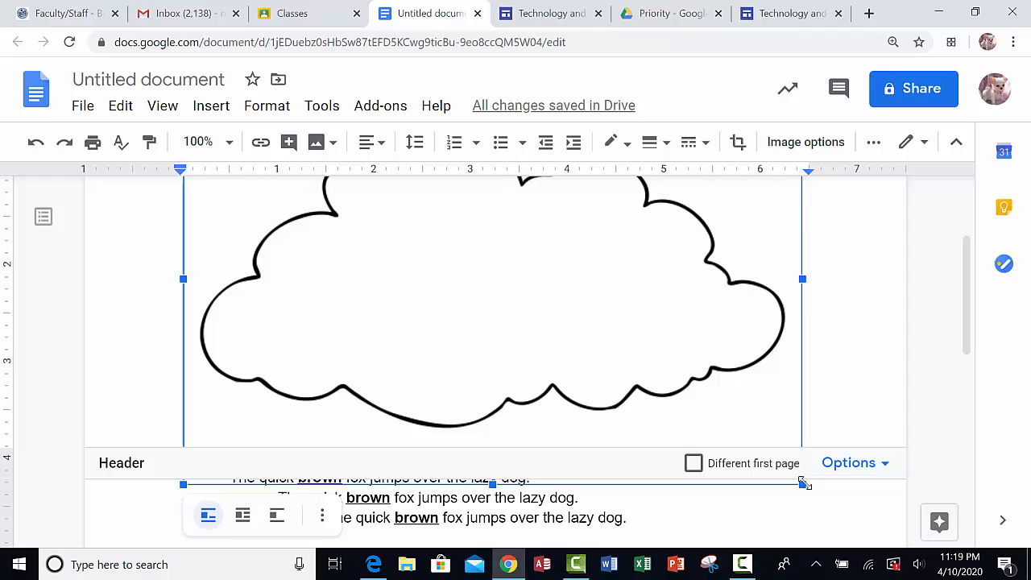
pyautogui.moveTo(776, 450)
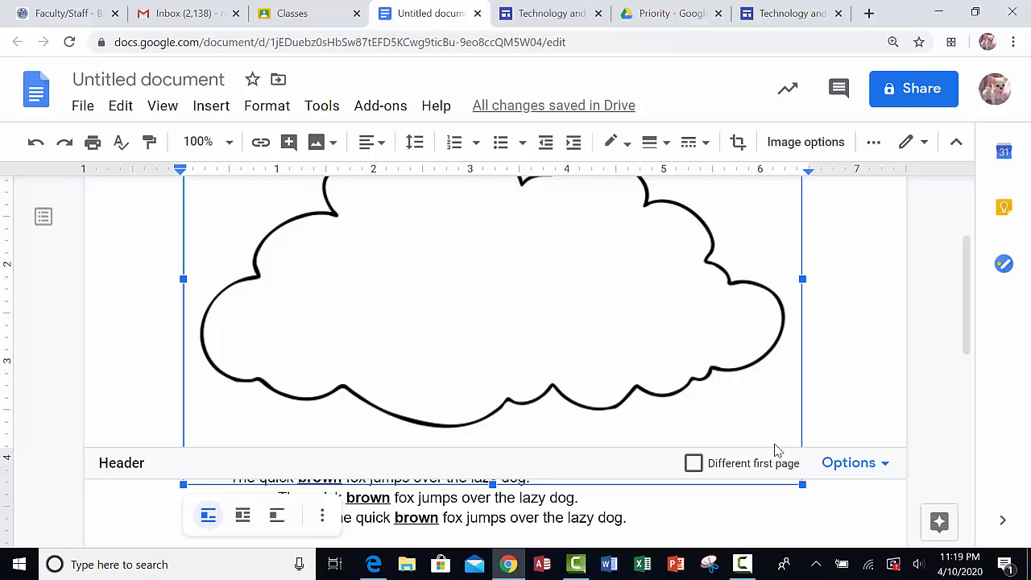
pyautogui.moveTo(801, 483)
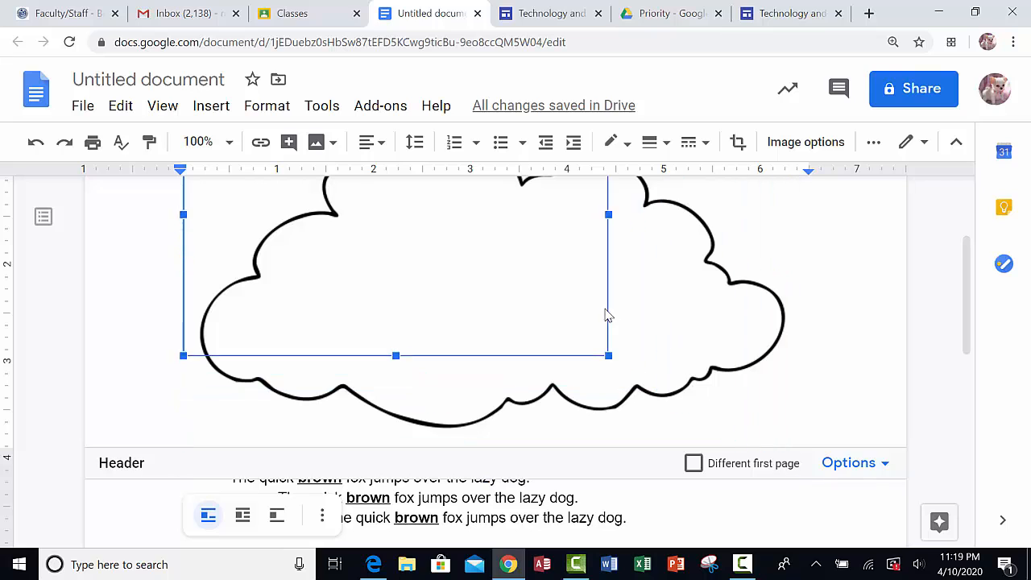
# Drag the cloud's corner handles inward until it is a small outline at the header's left
pyautogui.moveTo(609, 354); pyautogui.dragTo(403, 218)
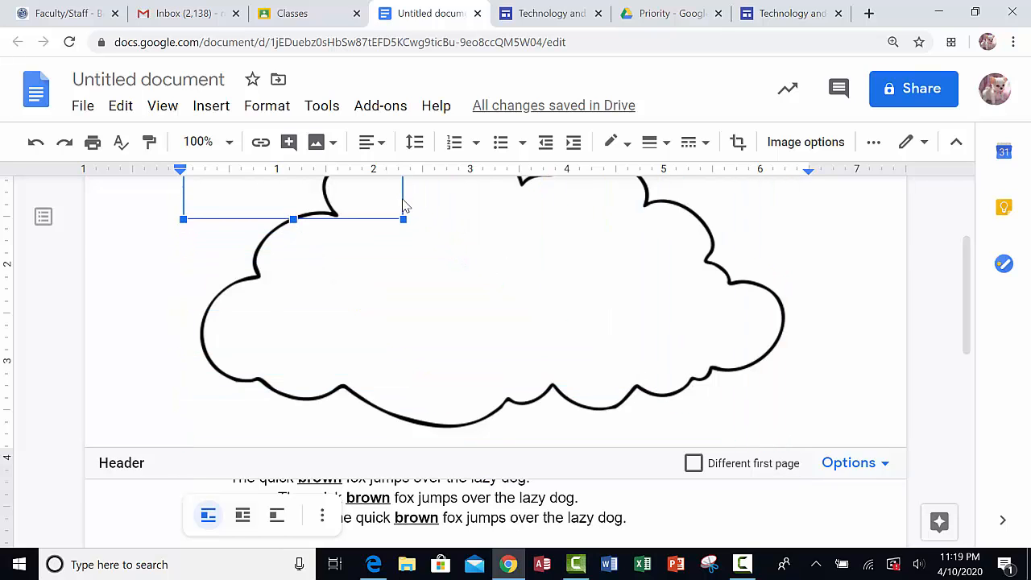
pyautogui.scroll(-3)
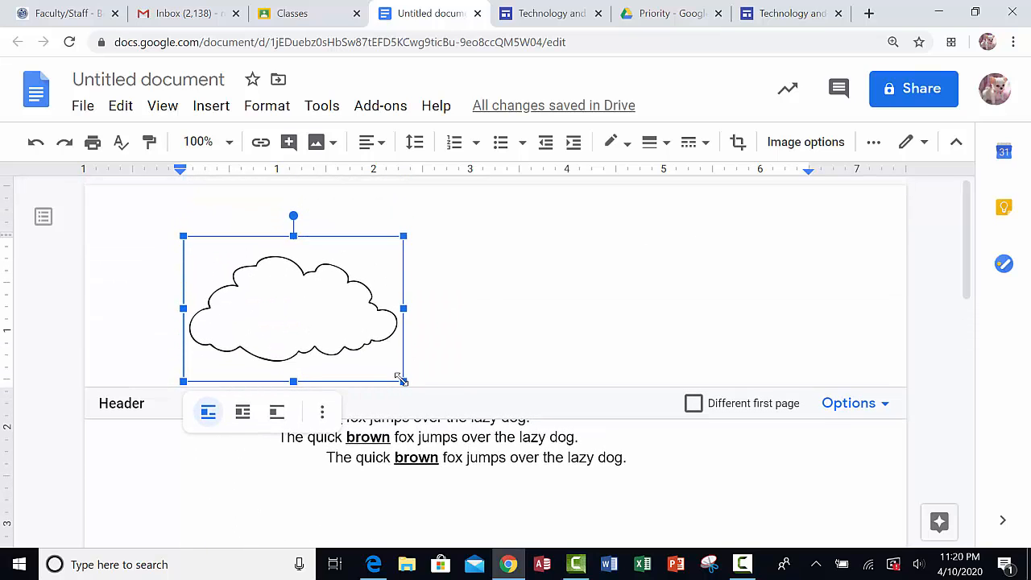
pyautogui.moveTo(403, 380); pyautogui.dragTo(348, 345)
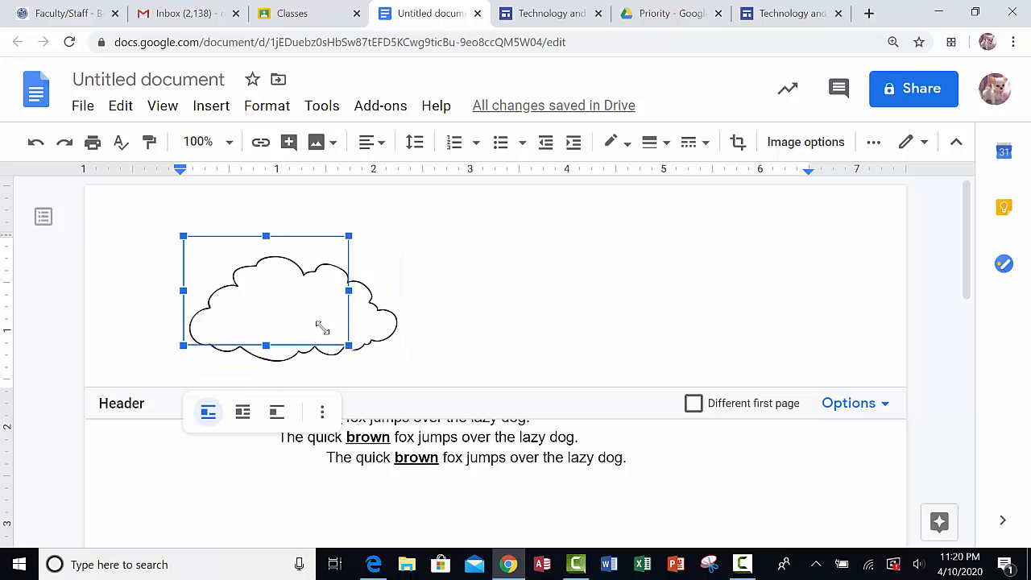
pyautogui.moveTo(348, 345); pyautogui.dragTo(265, 290)
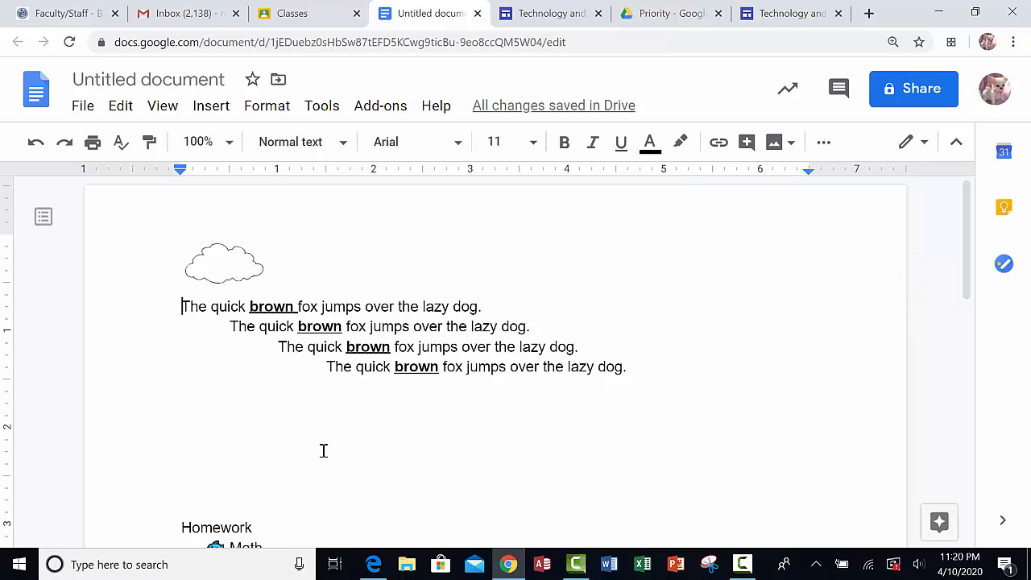
# Exit header editing by returning to the document body below the fox sentences
pyautogui.click(182, 448)
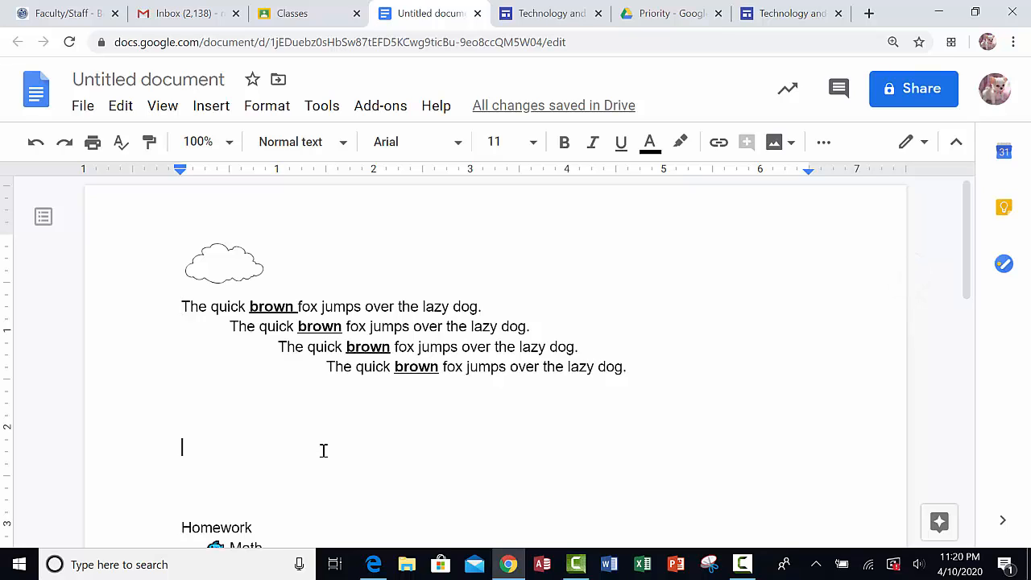